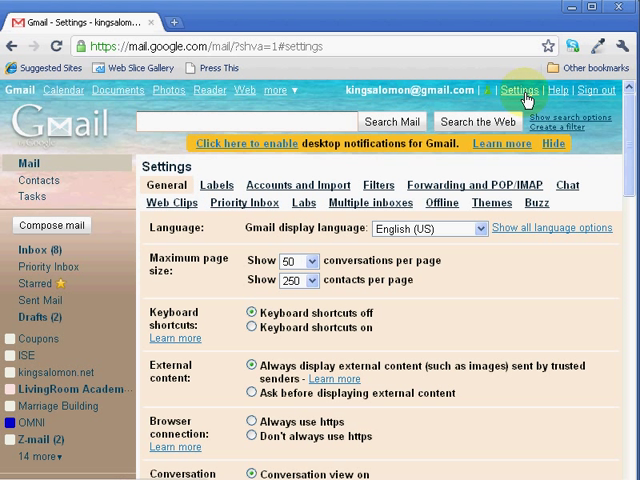
pyautogui.moveTo(525, 94)
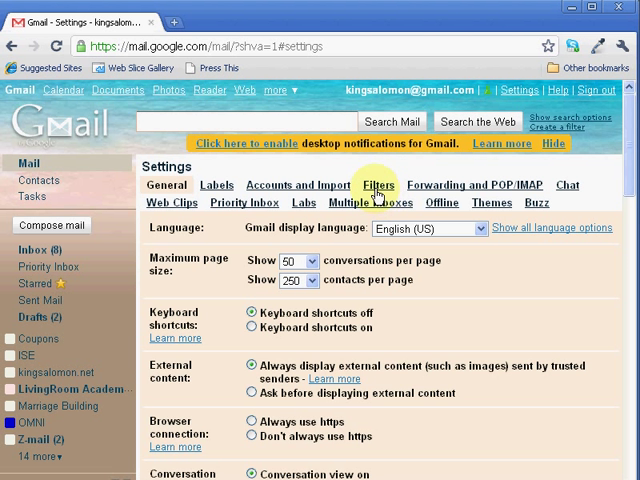
# Show the Filters list in Settings and scroll to the last filter
pyautogui.click(378, 185)
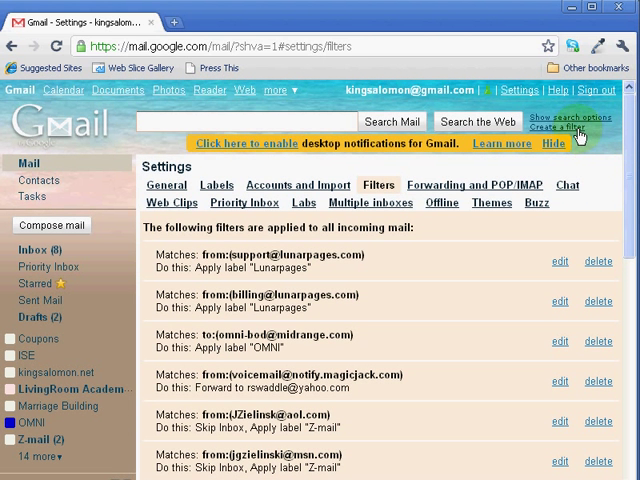
pyautogui.scroll(-3)
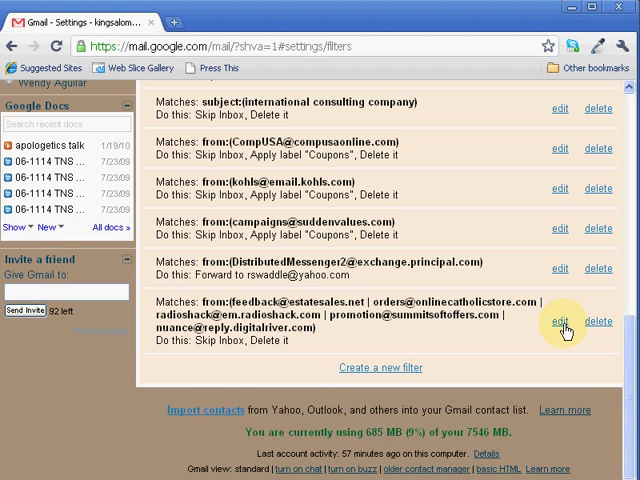
pyautogui.click(560, 321)
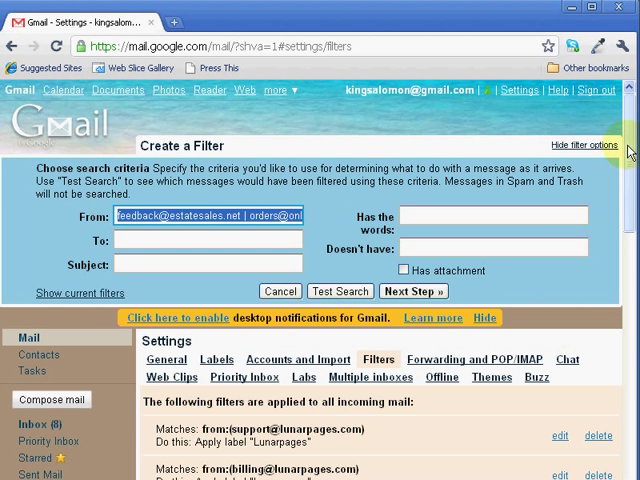
pyautogui.scroll(-3)
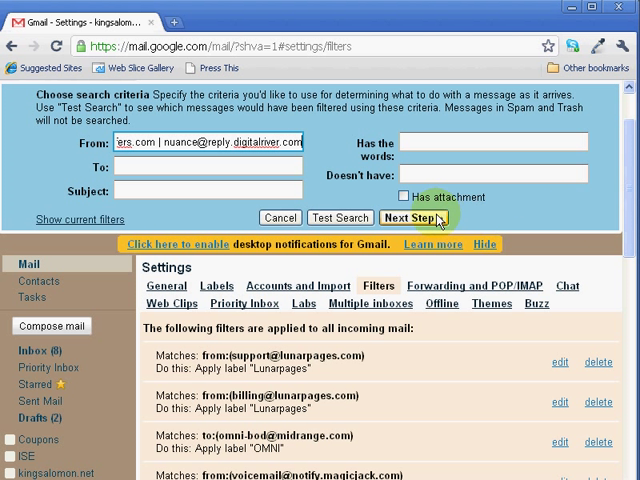
# Advance to the filter actions with Skip the Inbox and Delete it checked
pyautogui.click(411, 217)
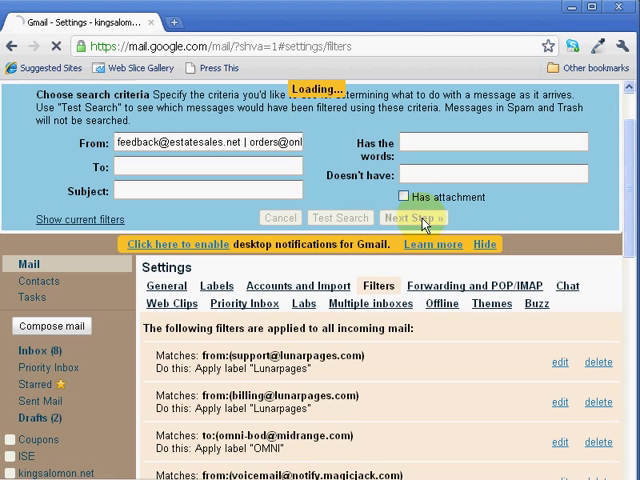
pyautogui.click(411, 217)
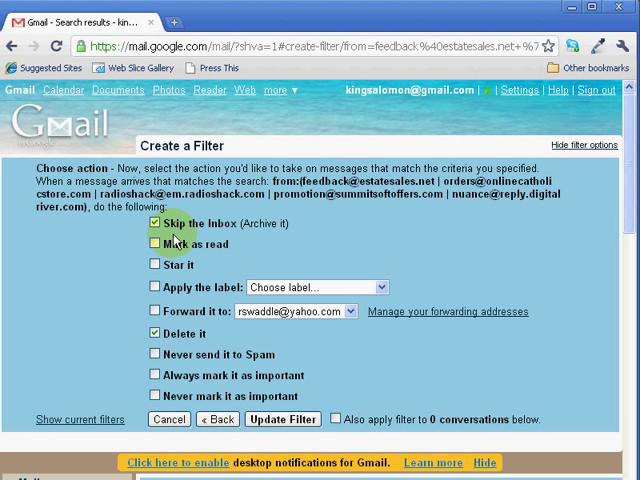
pyautogui.moveTo(178, 243)
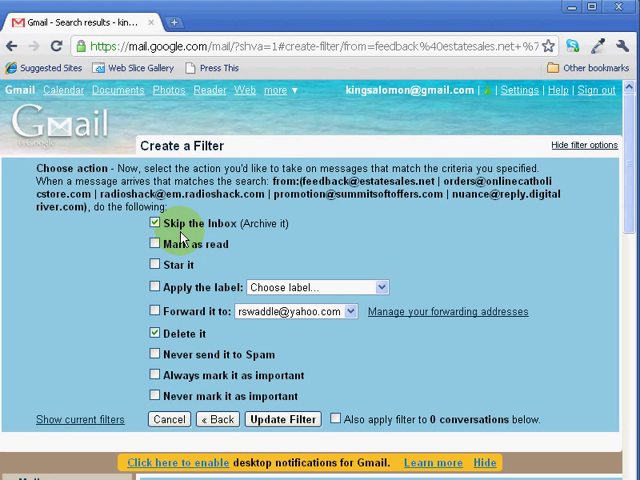